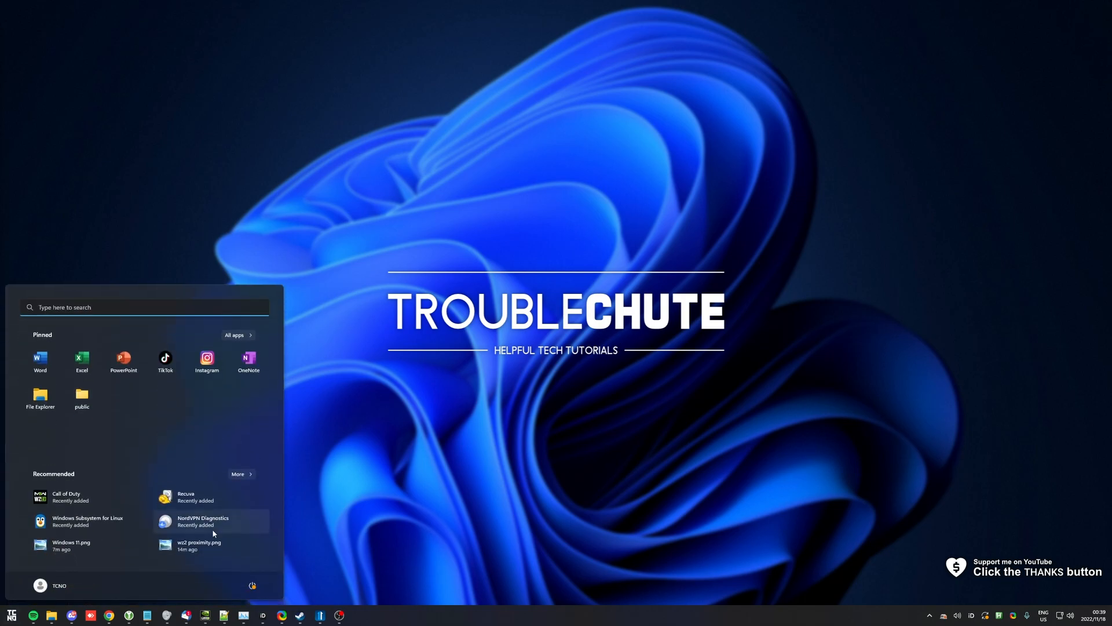
mouse_move(181, 452)
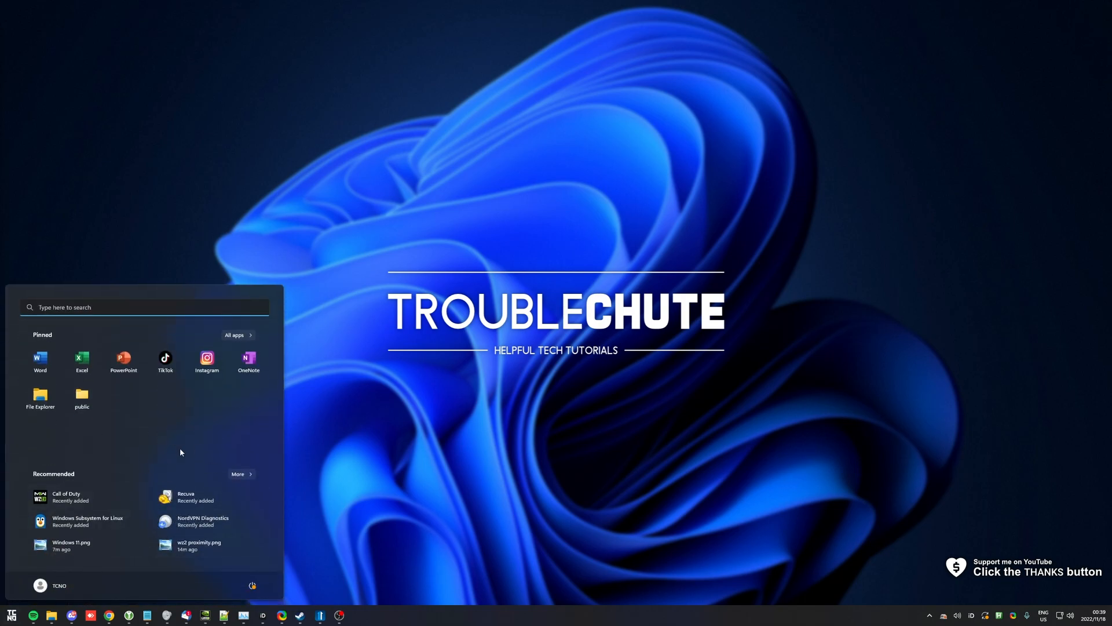
mouse_move(182, 447)
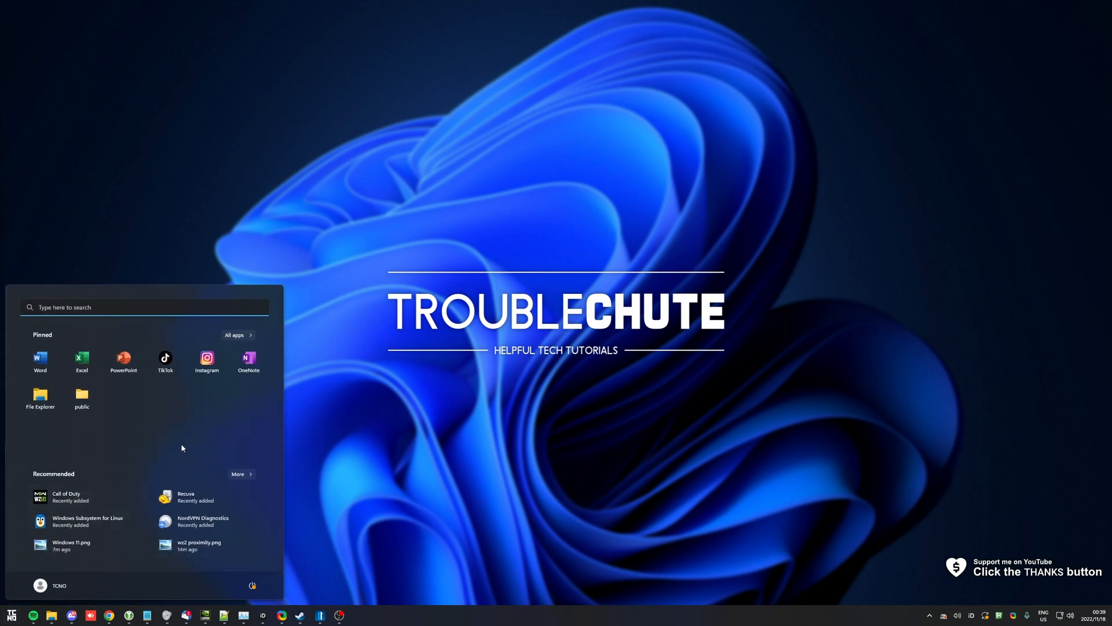
mouse_move(289, 449)
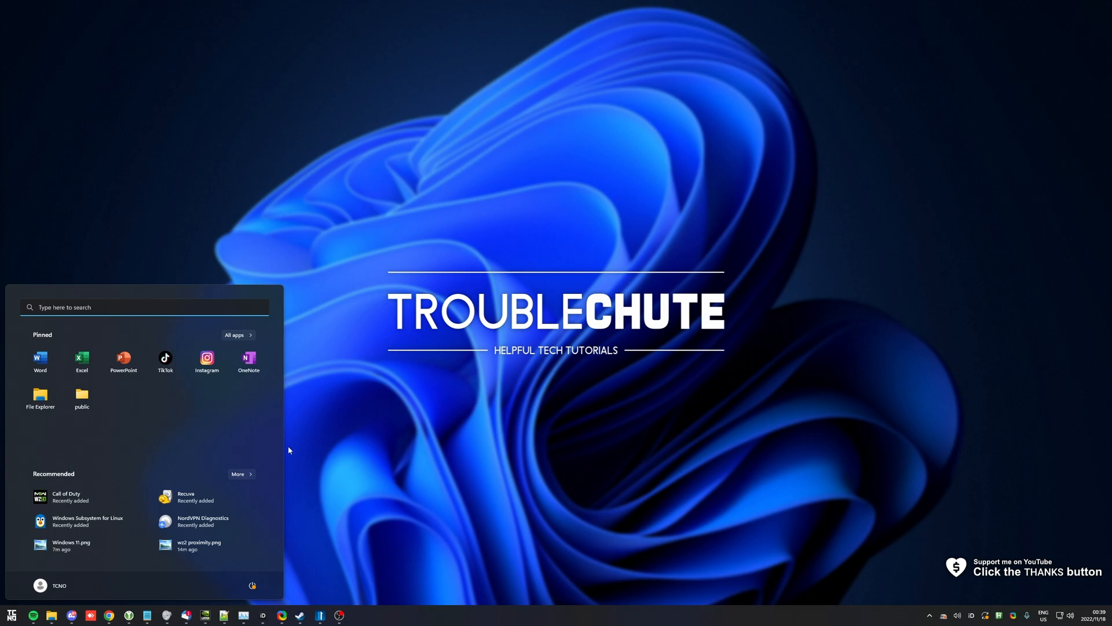
mouse_move(80, 479)
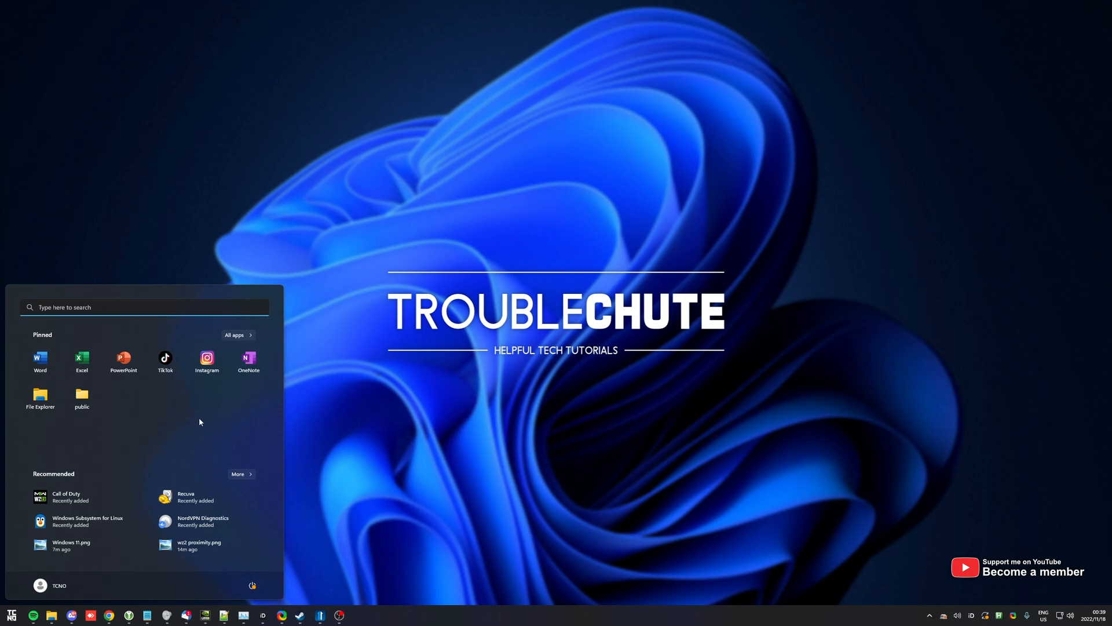
mouse_move(471, 374)
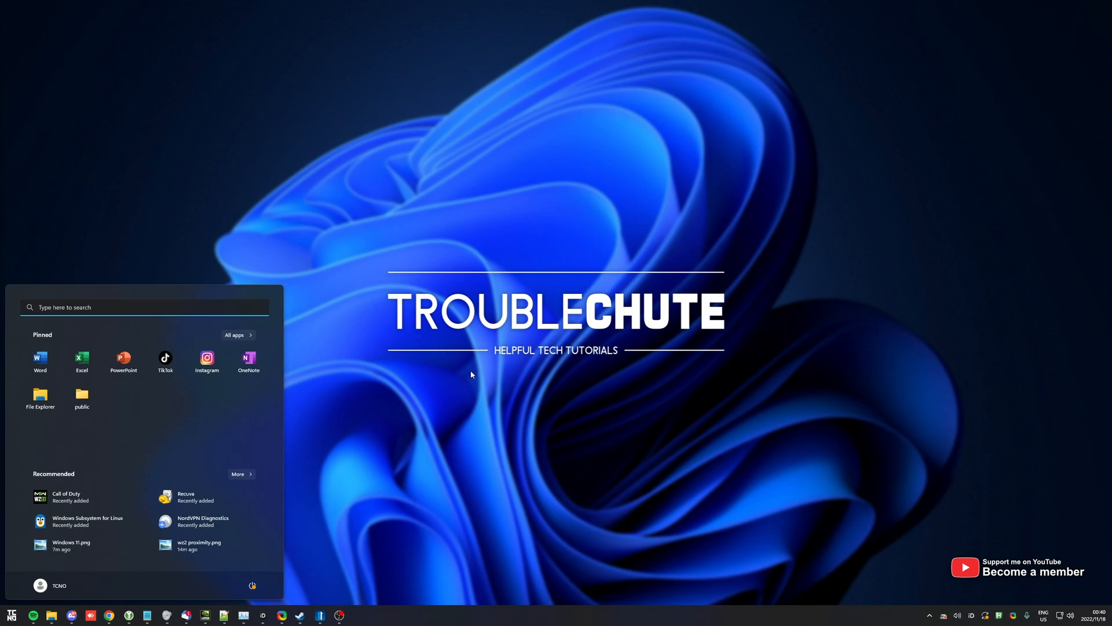
Step: Launch the Settings app, landing on the System page
left_click(237, 335)
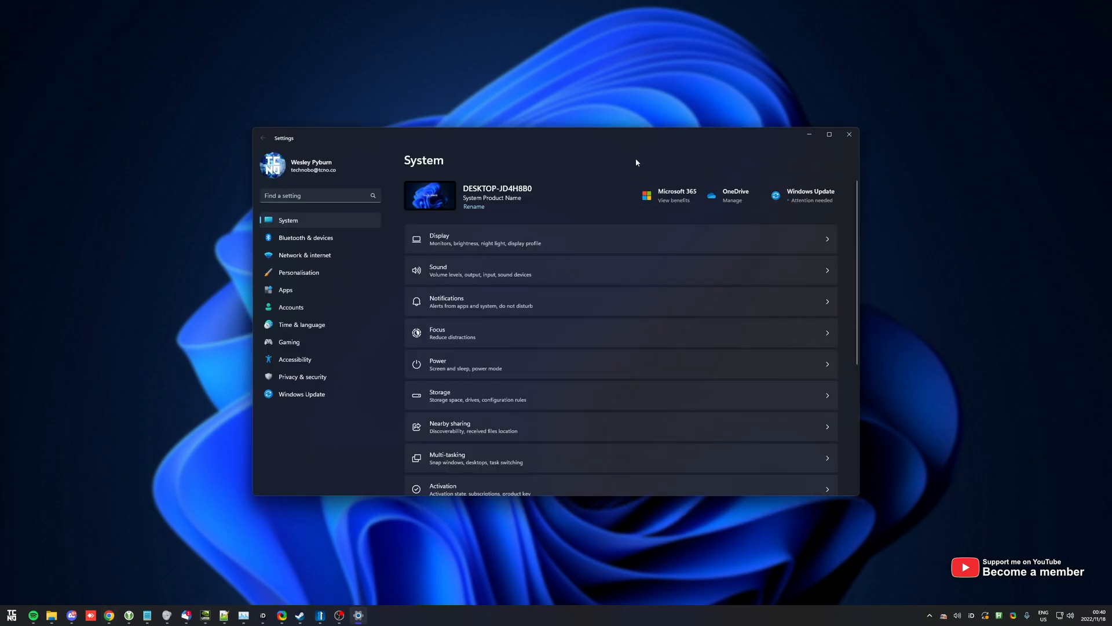
left_click(299, 272)
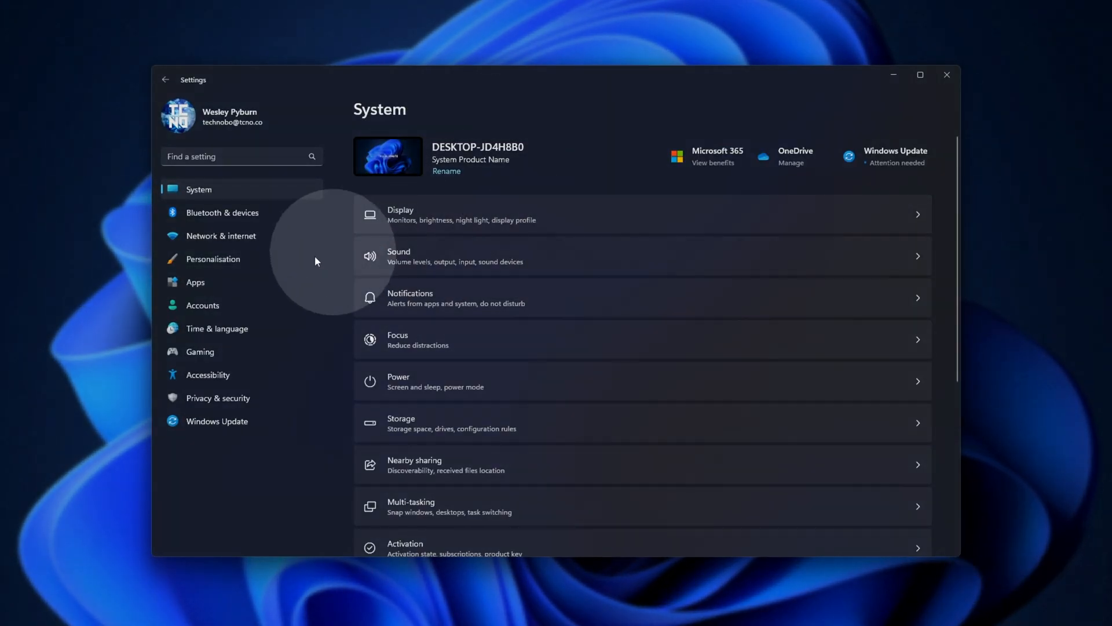
Step: Under Personalisation > Start, turn off showing recently opened items and choose the More pins layout
left_click(212, 258)
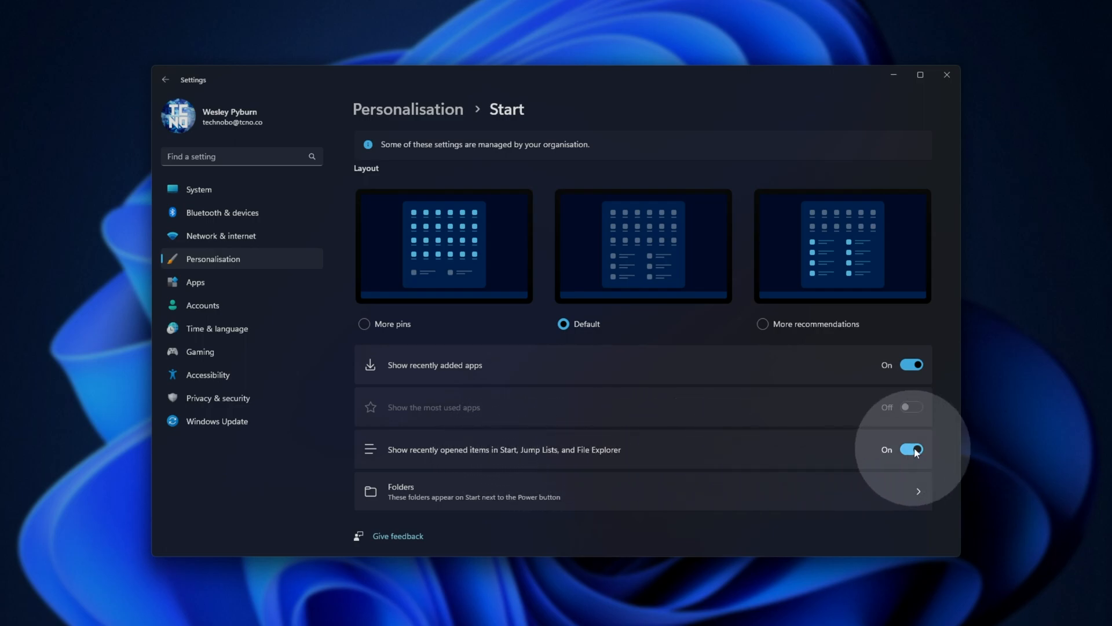
left_click(911, 450)
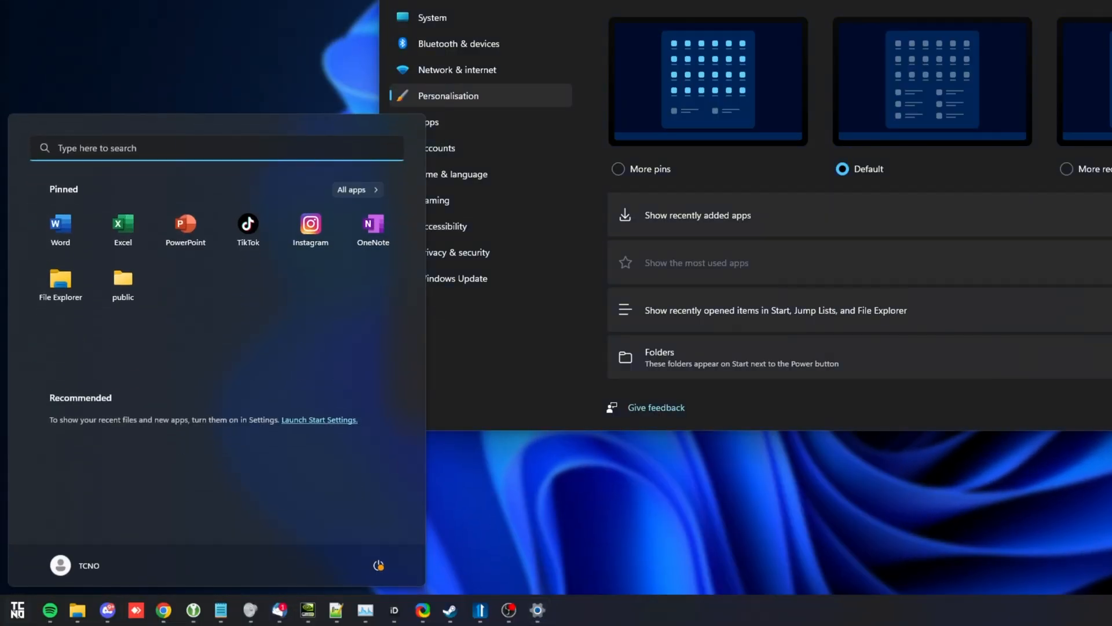
mouse_move(286, 433)
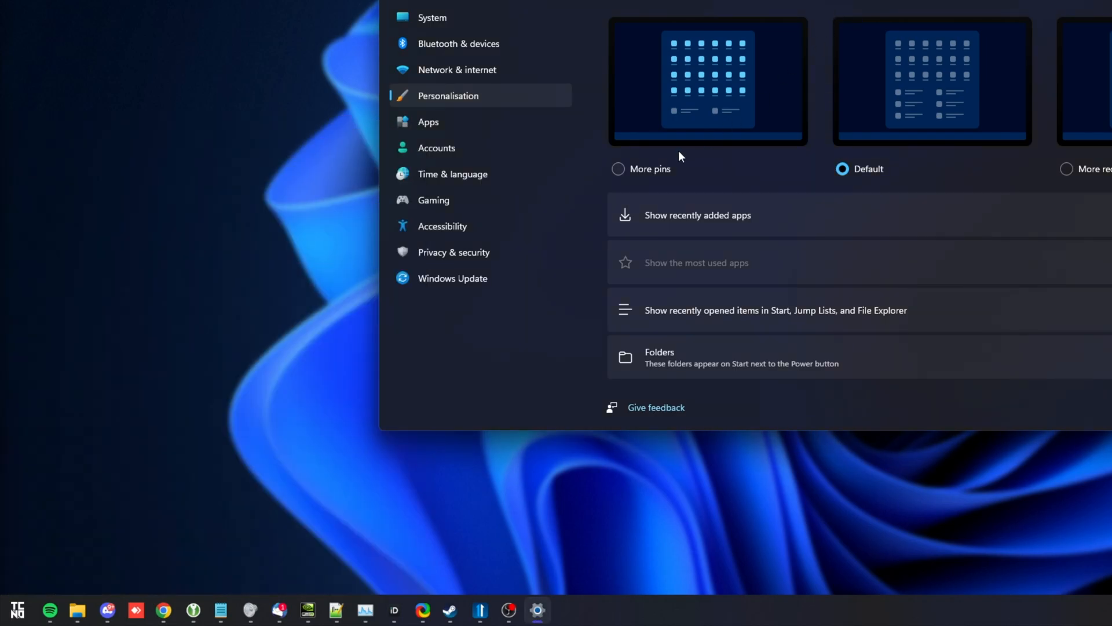
left_click(618, 169)
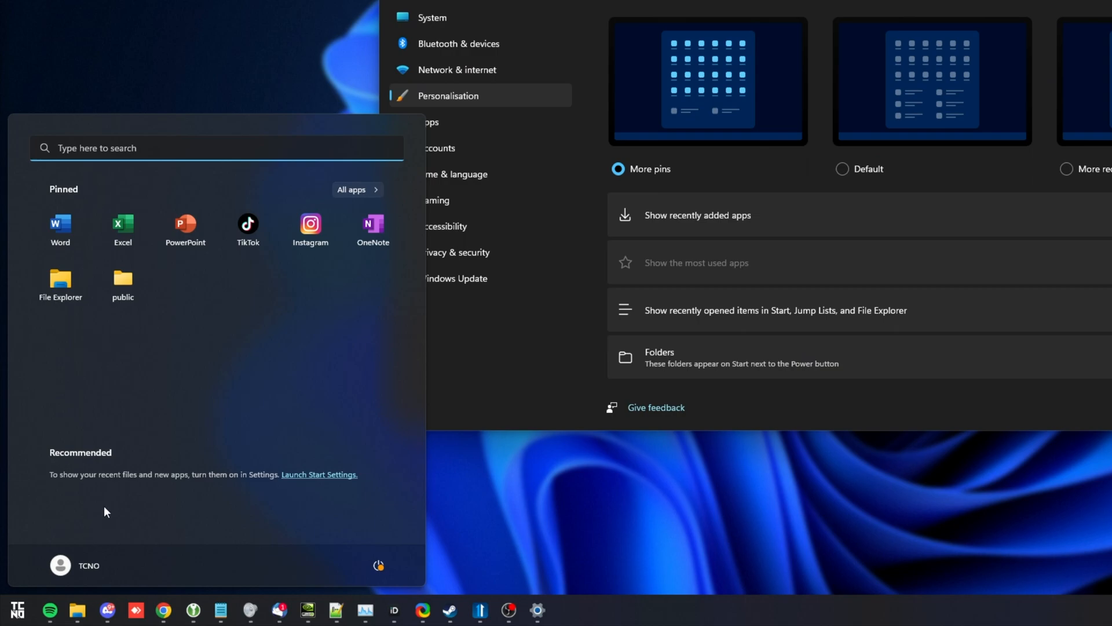
mouse_move(61, 413)
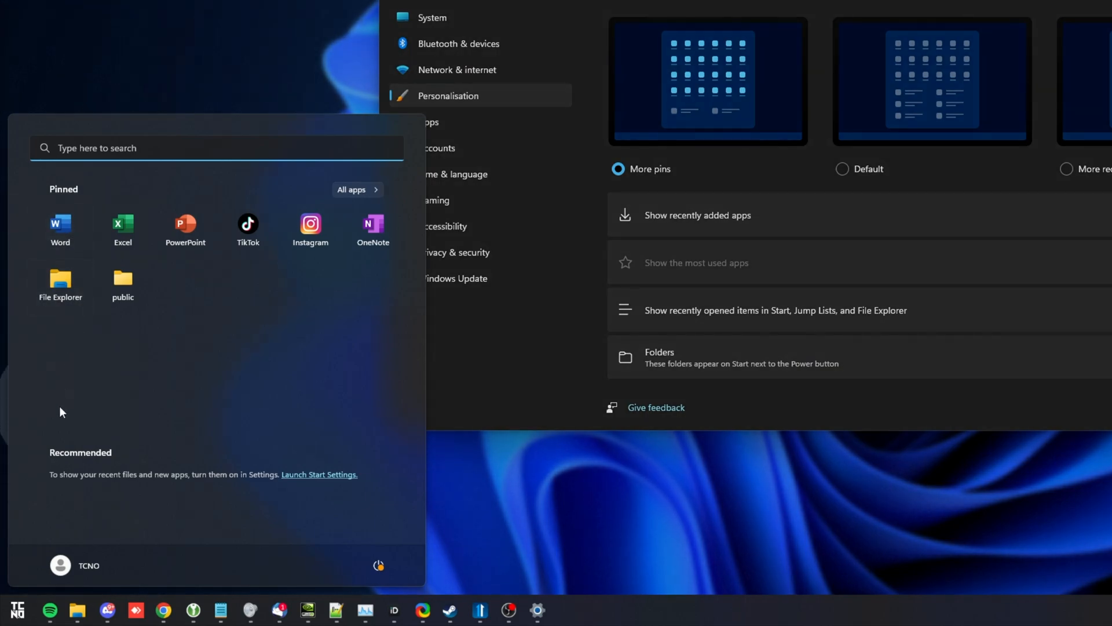
mouse_move(368, 533)
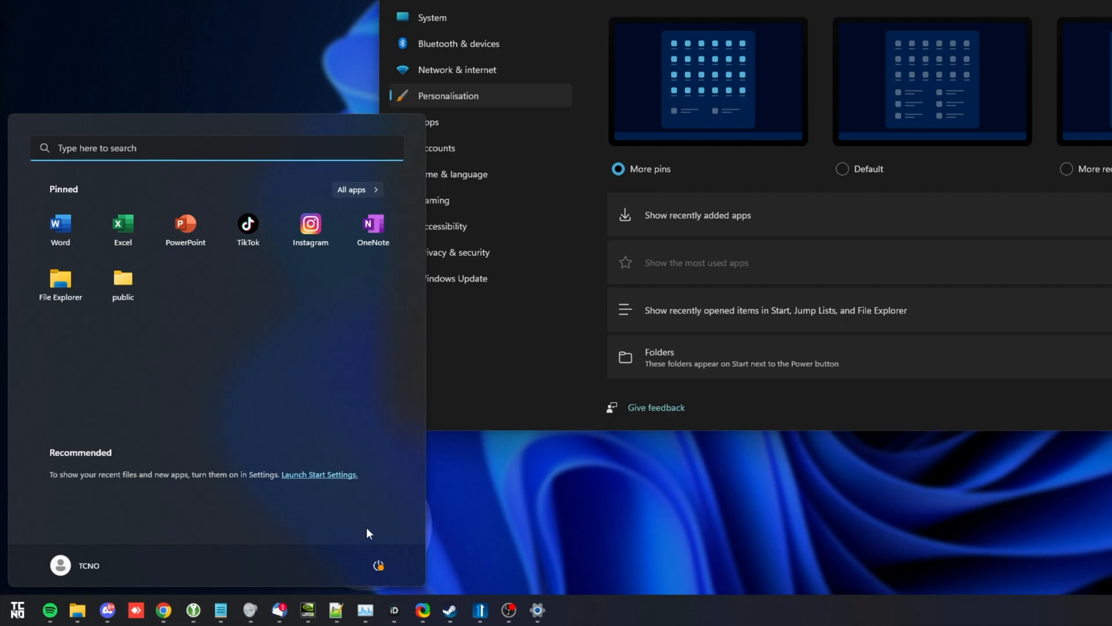